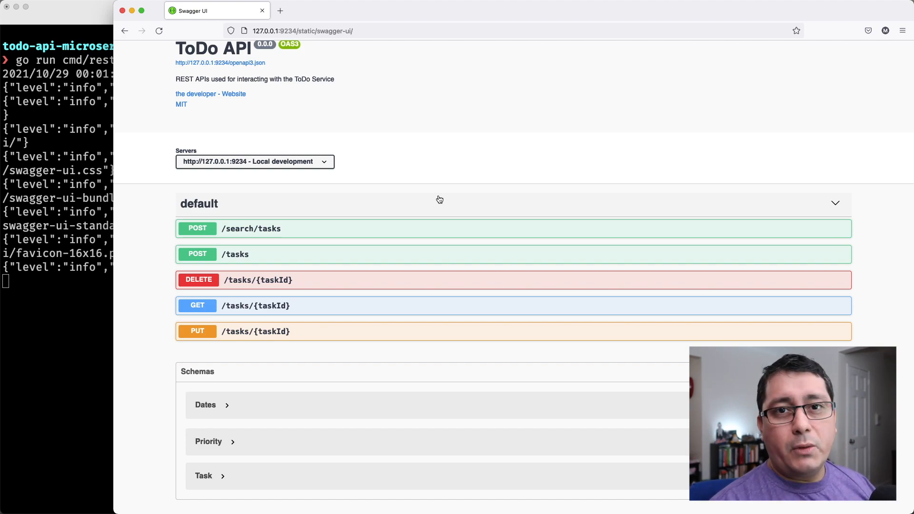
{"action": "mouse_move", "coordinate": [250, 255]}
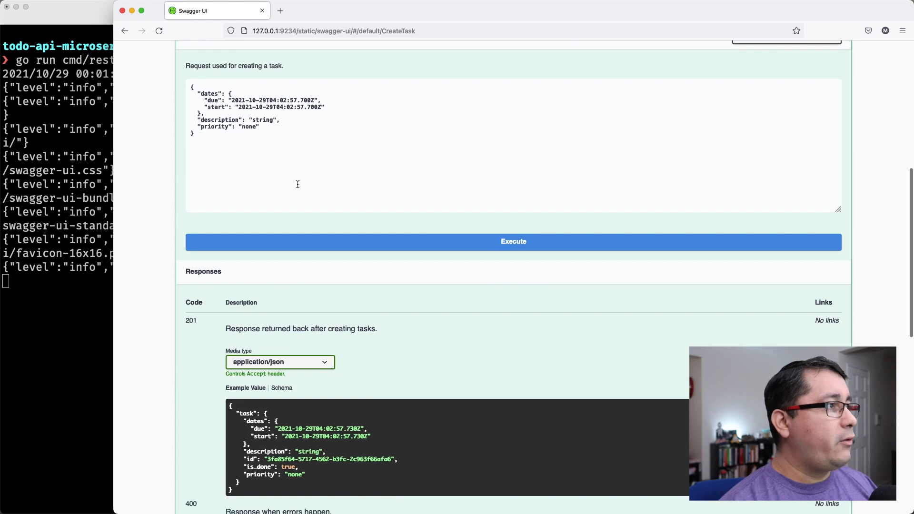
- Edit the JSON body's description and priority to "high" and execute the create-task request
{"action": "type", "text": "descriptio"}
{"action": "type", "text": "high"}
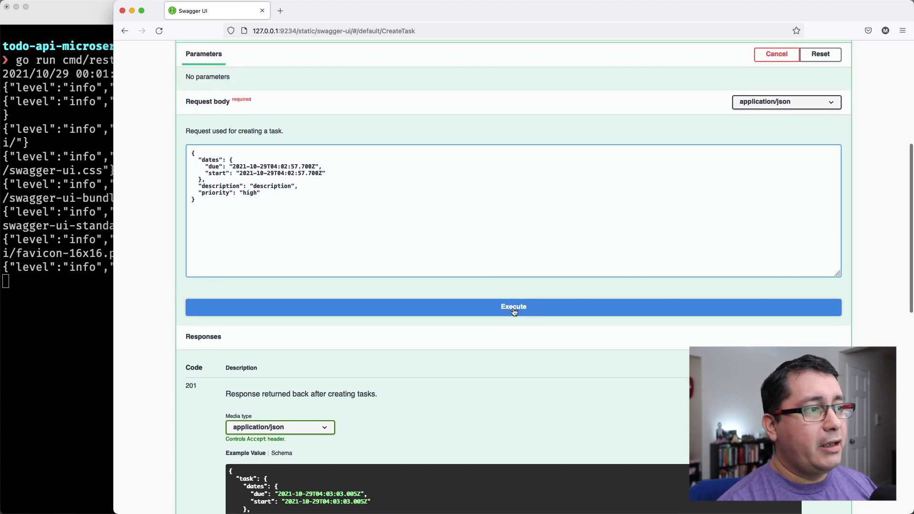
{"action": "left_click", "coordinate": [514, 308]}
{"action": "type", "text": "nvi"}
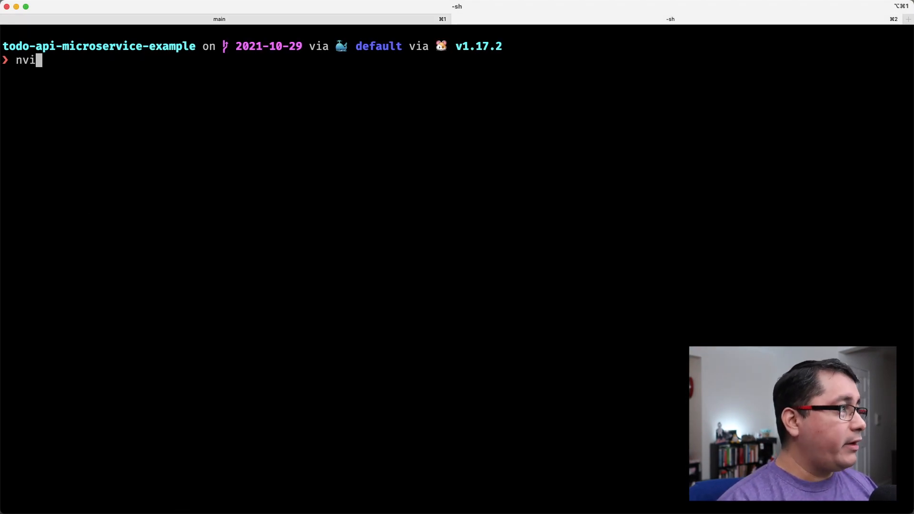
- Launch nvim on internal/rest/task.go, using Tab completion to list the internal folder
{"action": "type", "text": "m internal/"}
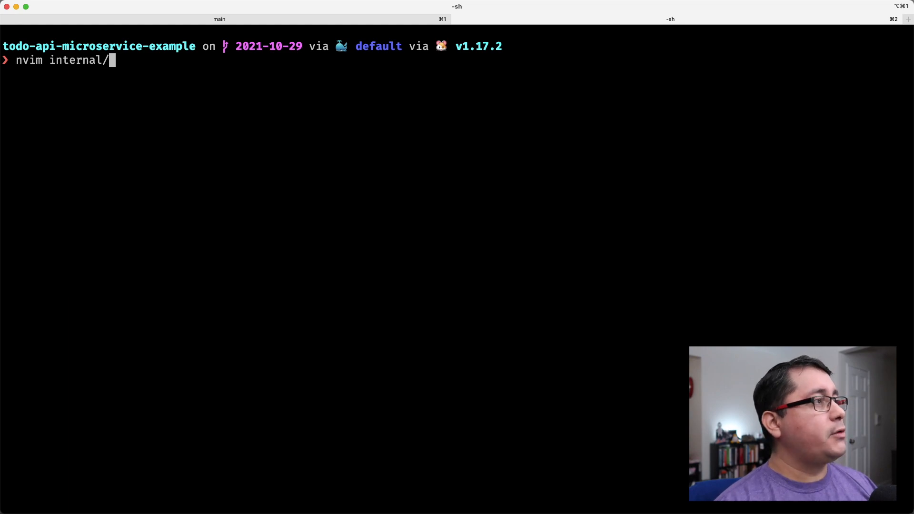
{"action": "key", "text": "tab"}
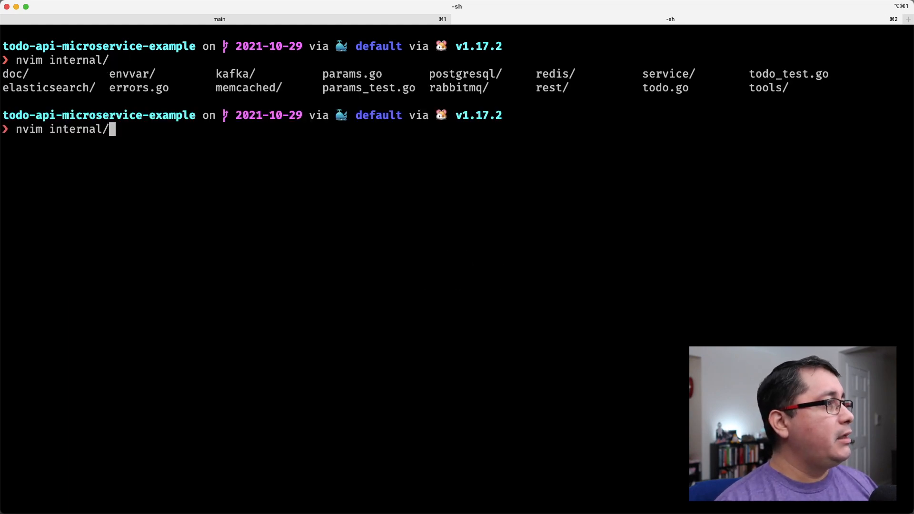
{"action": "key", "text": "mute"}
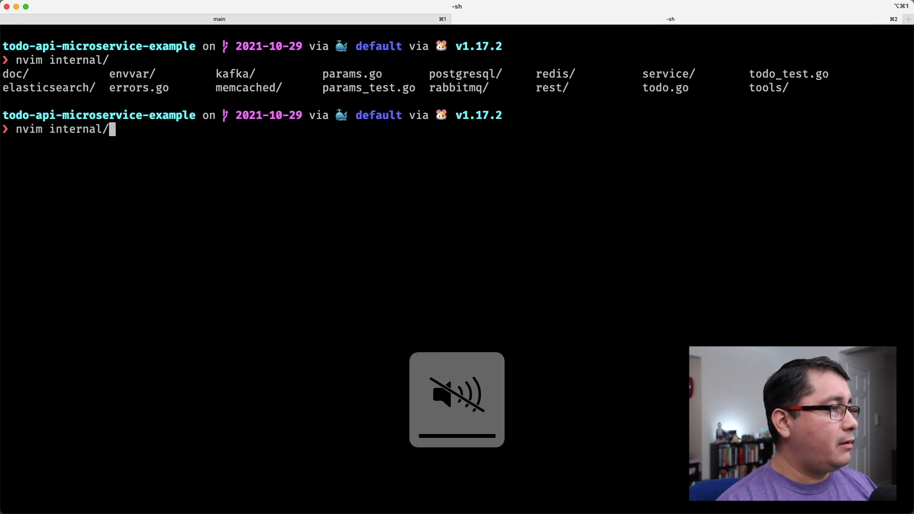
{"action": "type", "text": "rest/"}
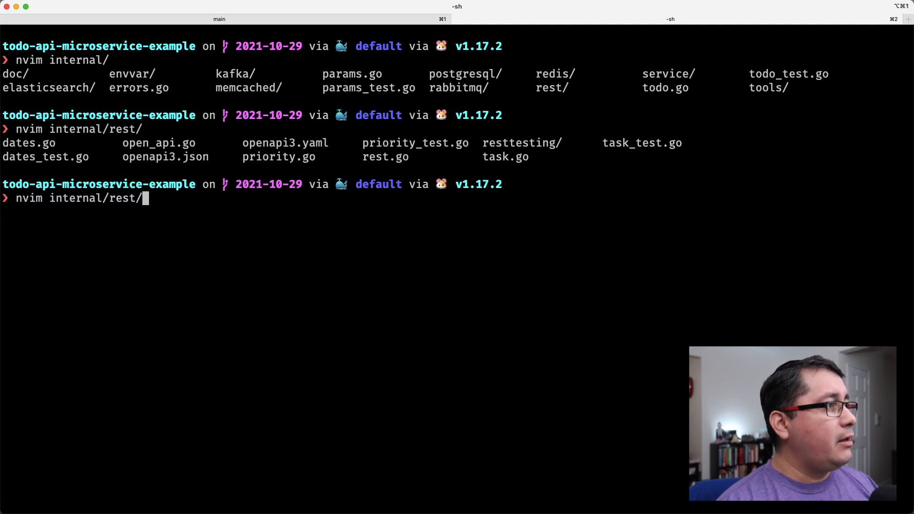
{"action": "type", "text": "task.go"}
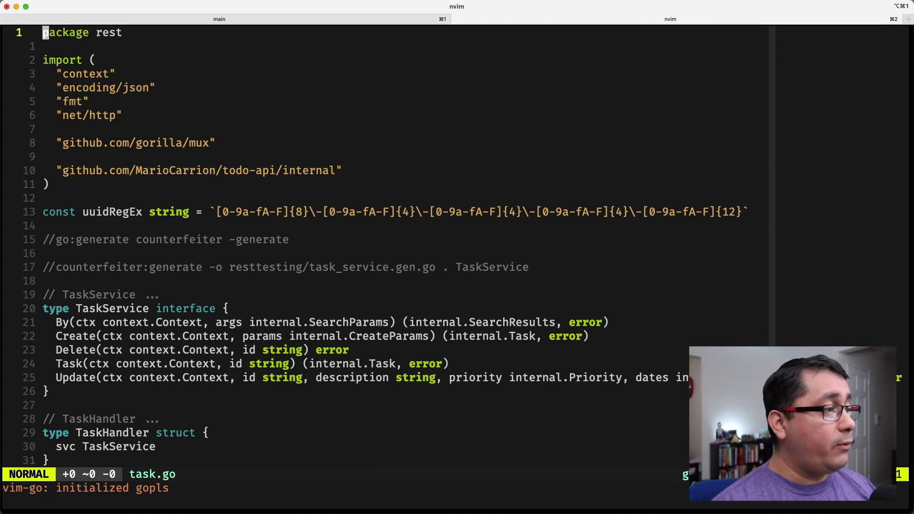
- Scroll through rest task.go and jump to the create handler's definition
{"action": "scroll", "scroll_direction": "down", "scroll_amount": 3}
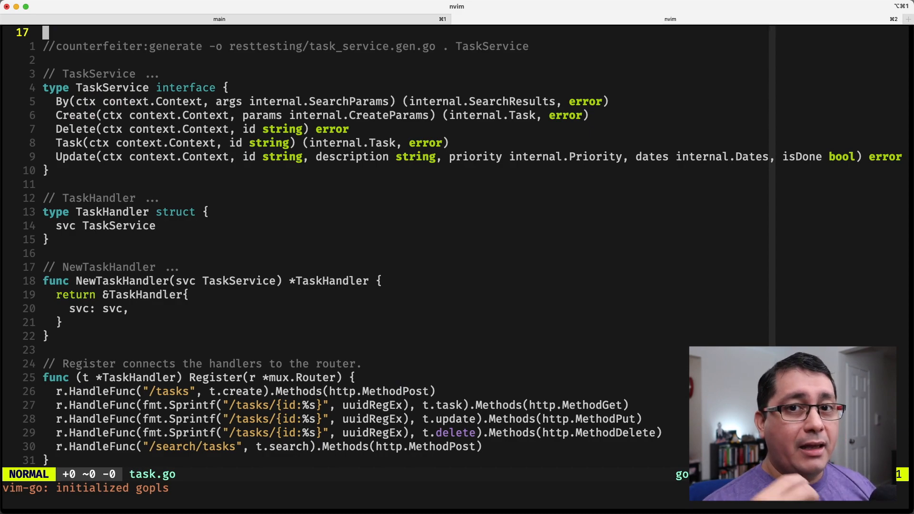
{"action": "scroll", "scroll_direction": "down", "scroll_amount": 3}
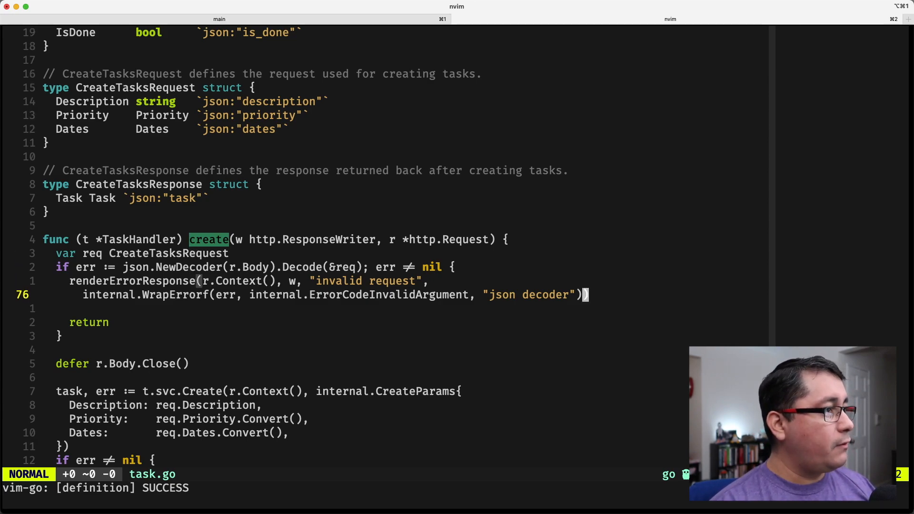
{"action": "key", "text": "V"}
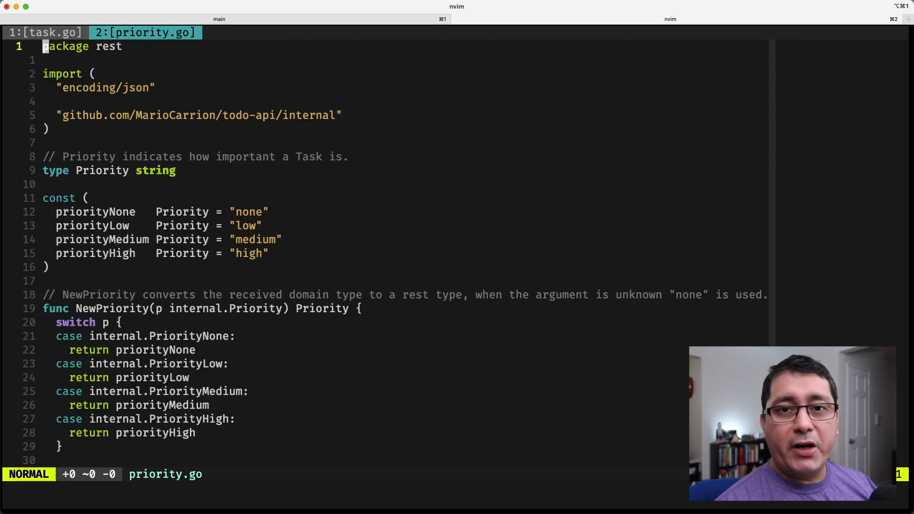
- Find internal/todo.go via CtrlP, highlight CreateTasksRequest's priority field and jump to its definition
{"action": "key", "text": "ctrl+p"}
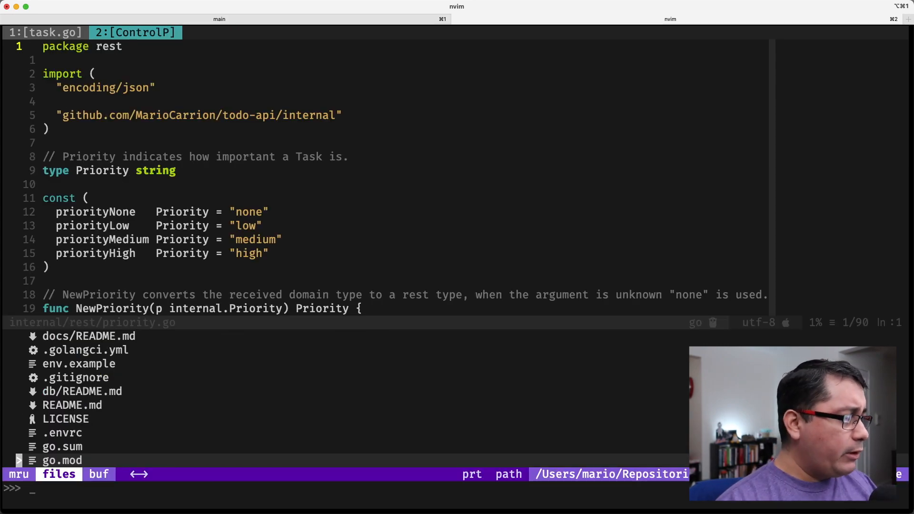
{"action": "type", "text": "internalta"}
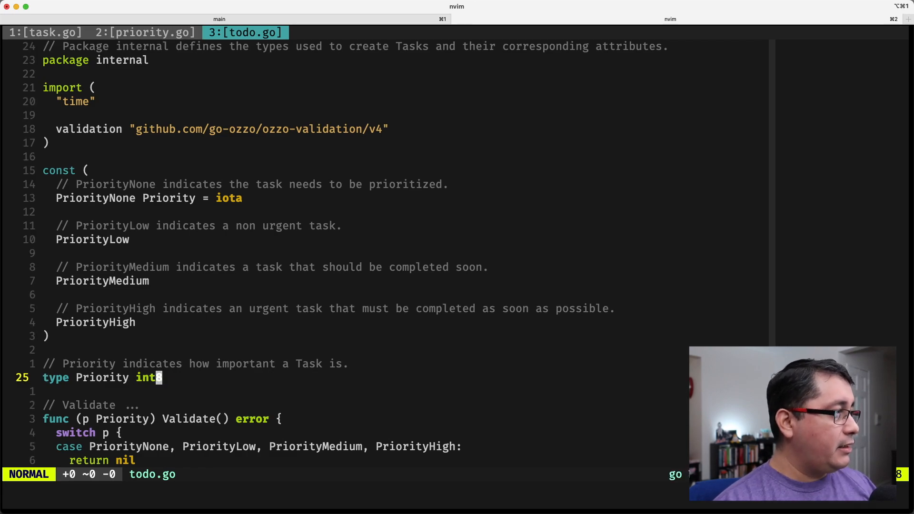
{"action": "key", "text": "V"}
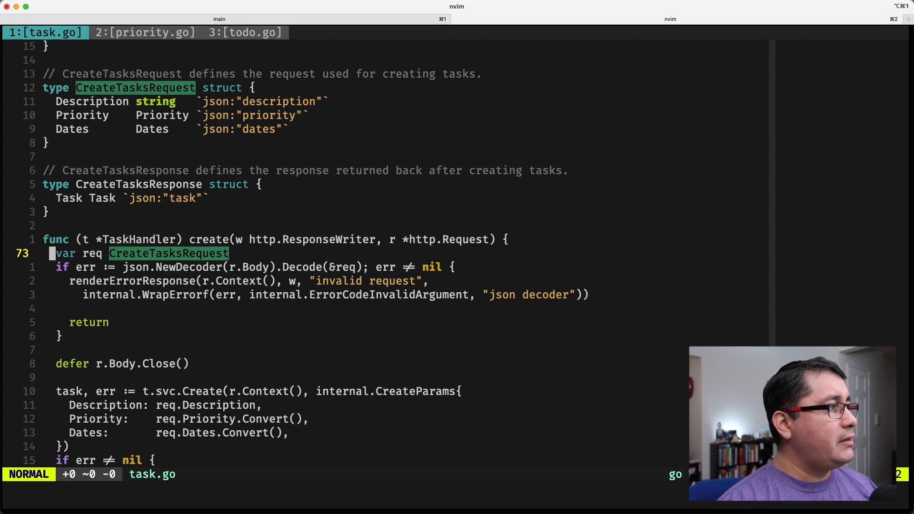
{"action": "key", "text": "v"}
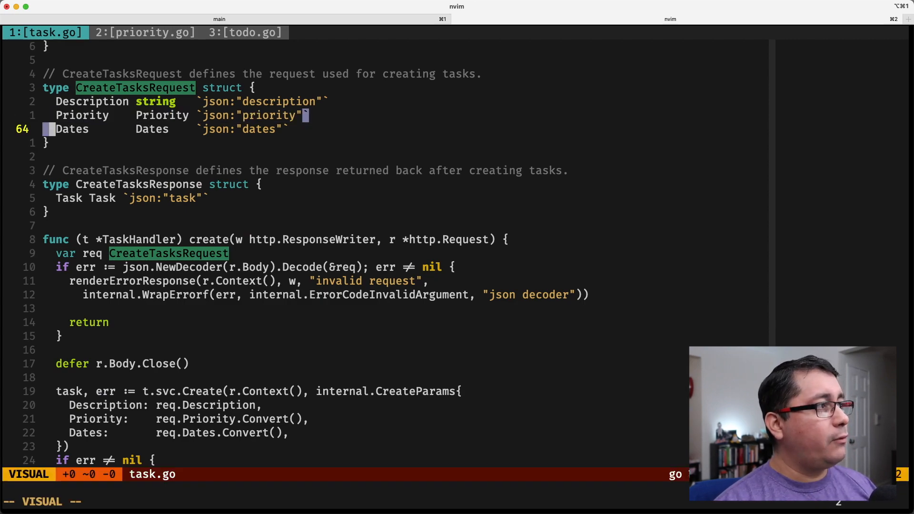
{"action": "key", "text": "gd"}
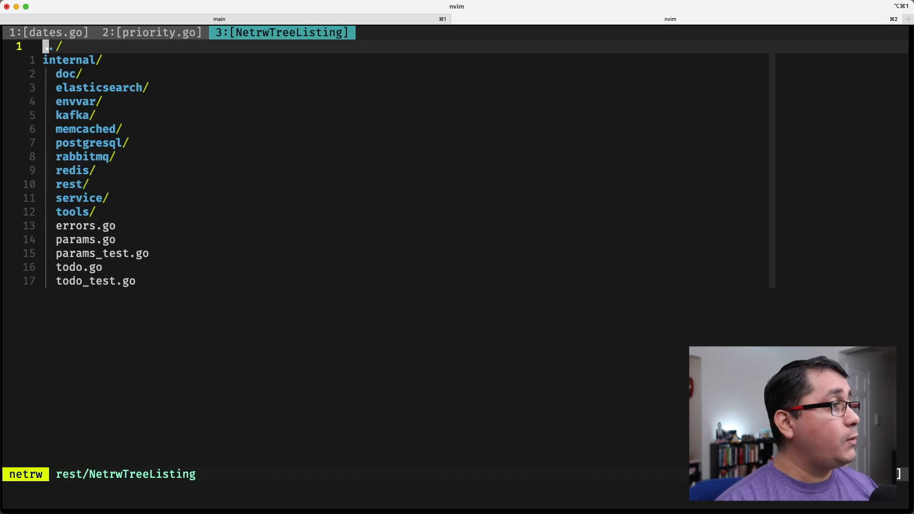
- Expand service/ in netrw, load task.go and highlight the Create method's params.Validate error check
{"action": "left_click", "coordinate": [79, 198]}
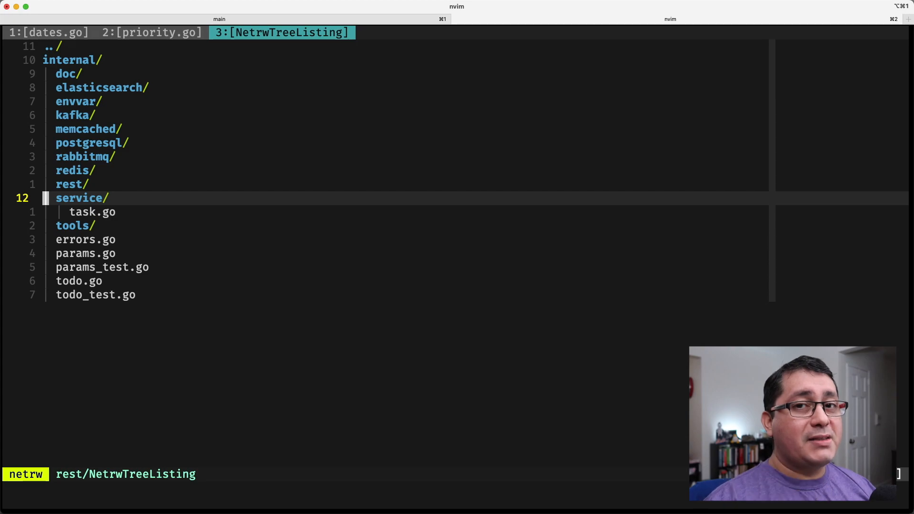
{"action": "key", "text": "j"}
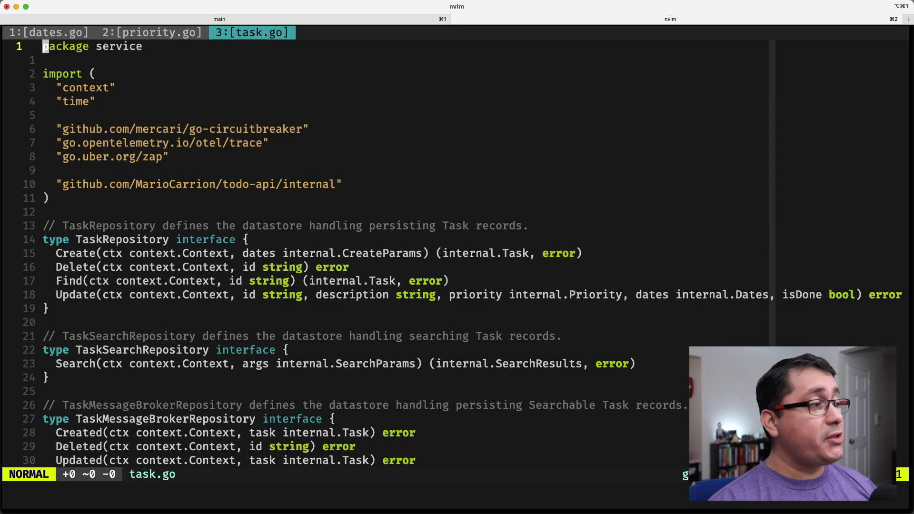
{"action": "scroll", "scroll_direction": "down", "scroll_amount": 3}
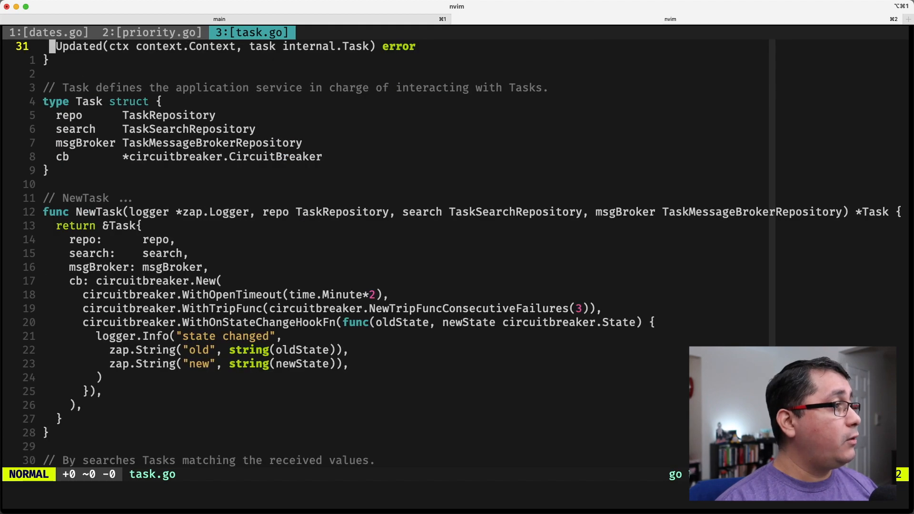
{"action": "scroll", "scroll_direction": "down", "scroll_amount": 3}
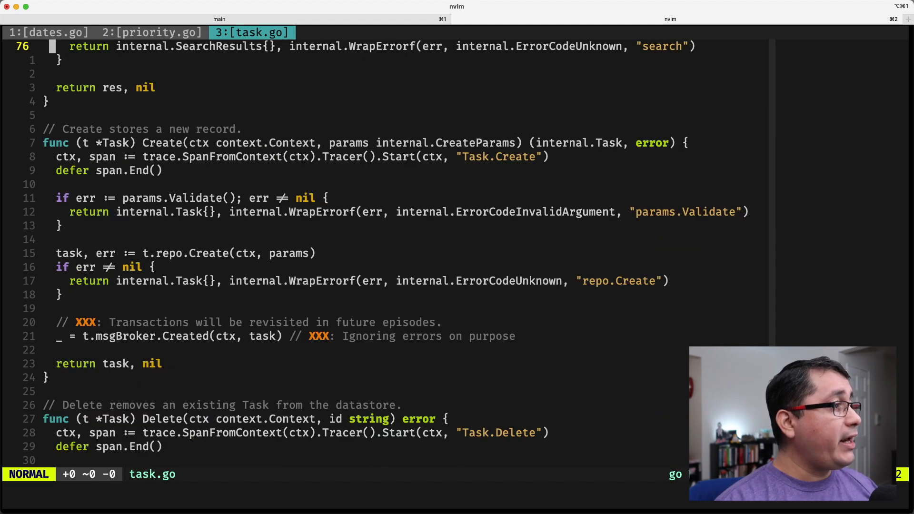
{"action": "key", "text": "v"}
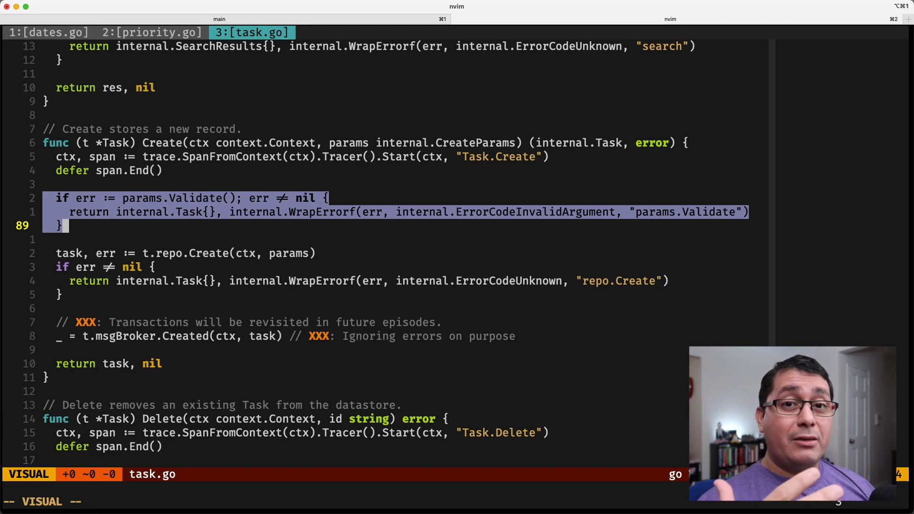
{"action": "key", "text": "Escape"}
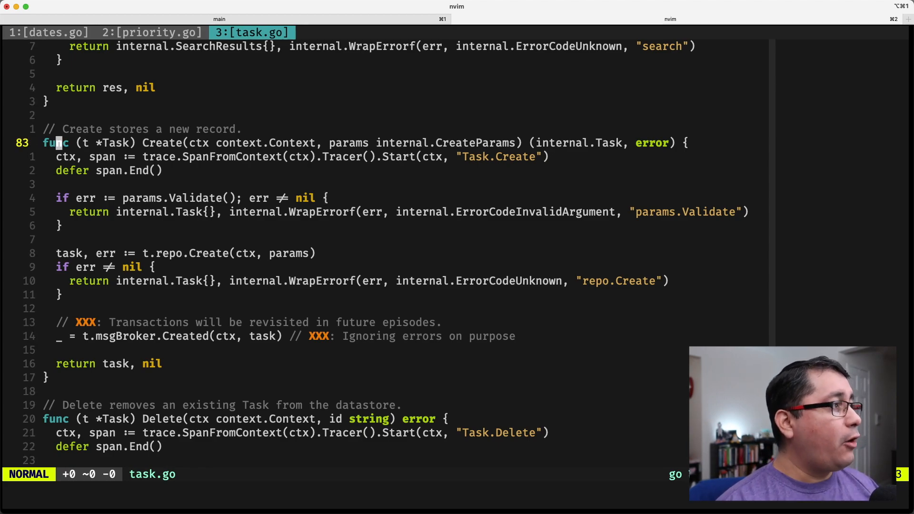
- Jump into params.go at CreateParams.Validate and highlight the priority "must be set" error line
{"action": "key", "text": "gd"}
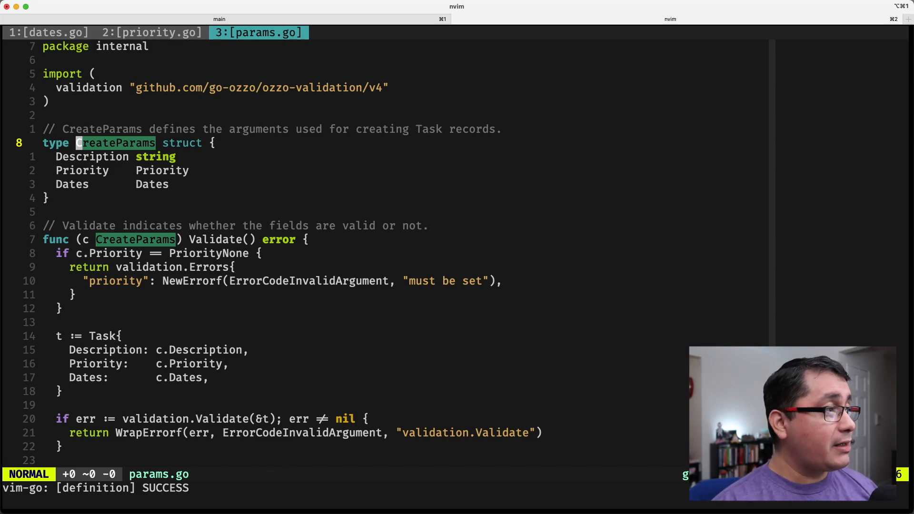
{"action": "key", "text": "v"}
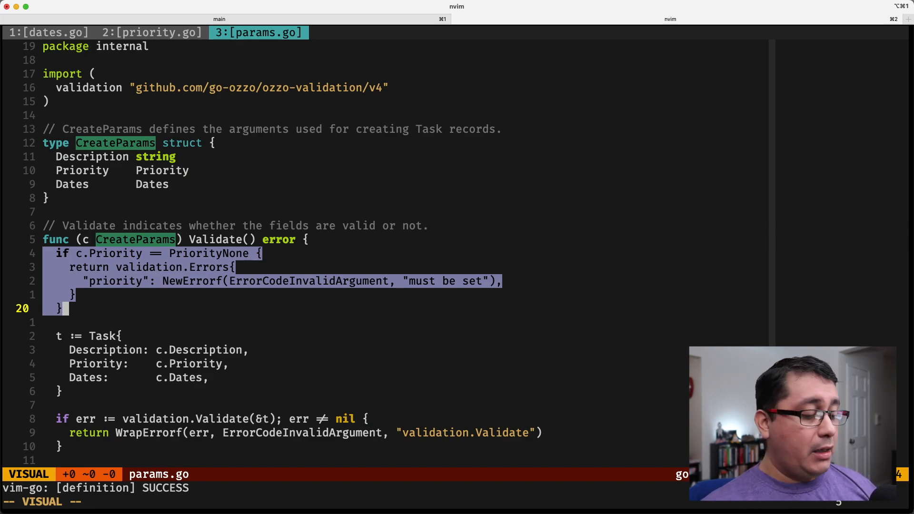
{"action": "key", "text": "Escape"}
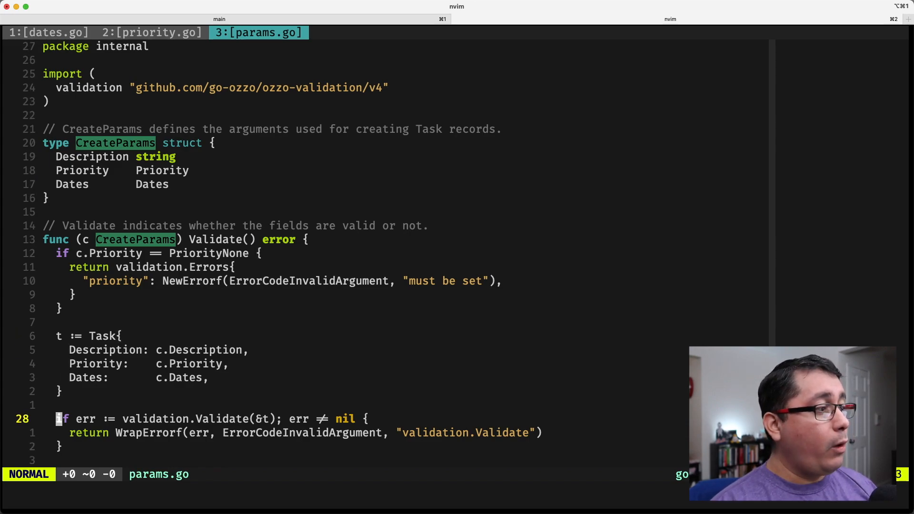
{"action": "key", "text": "V"}
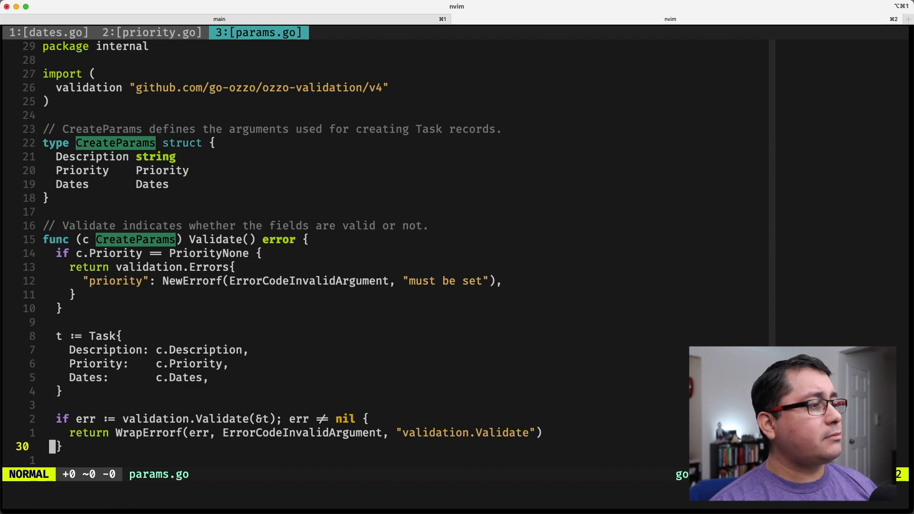
{"action": "scroll", "scroll_direction": "down", "scroll_amount": 3}
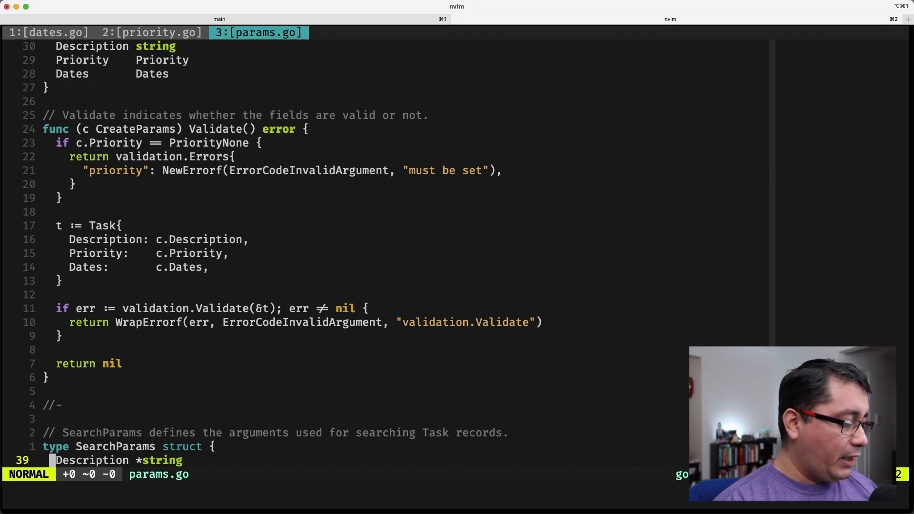
{"action": "key", "text": "V"}
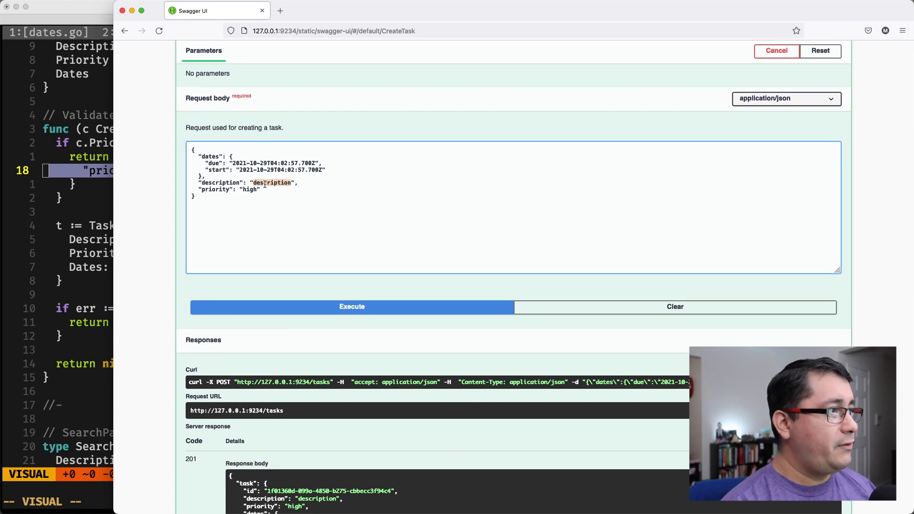
{"action": "type", "text": "noe"}
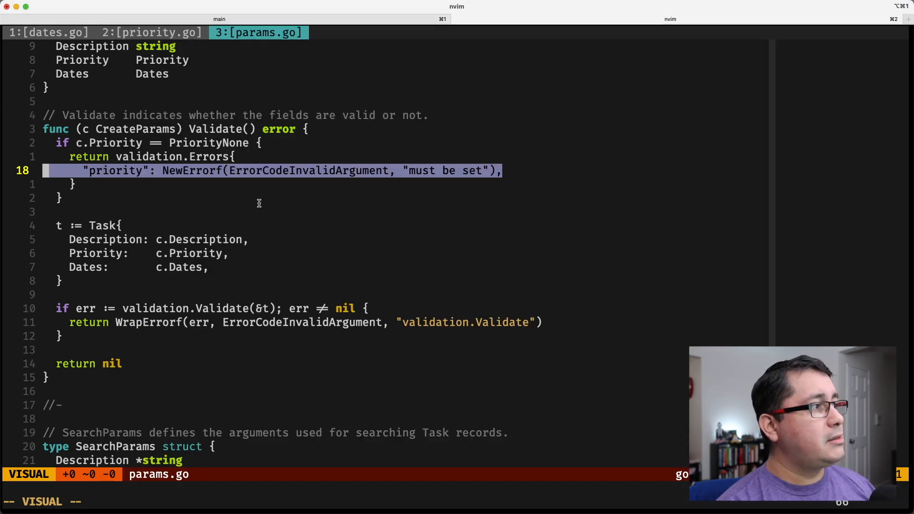
{"action": "mouse_move", "coordinate": [279, 186]}
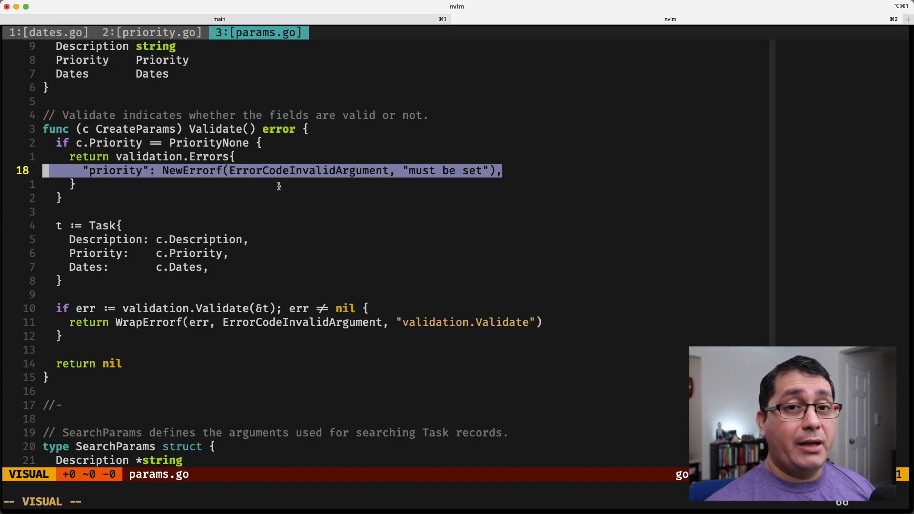
- Glance at priority.go, return to params.go and mark the priority must-be-set error block
{"action": "key", "text": "Escape"}
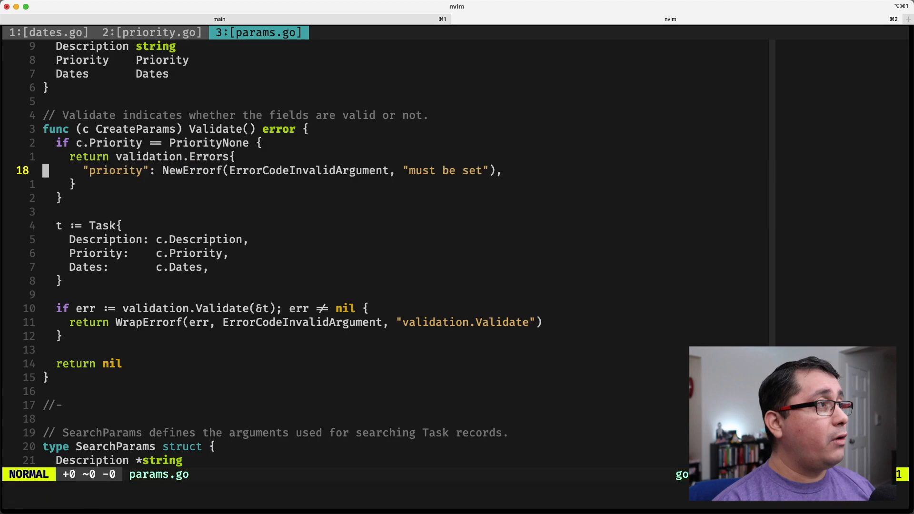
{"action": "left_click", "coordinate": [151, 32]}
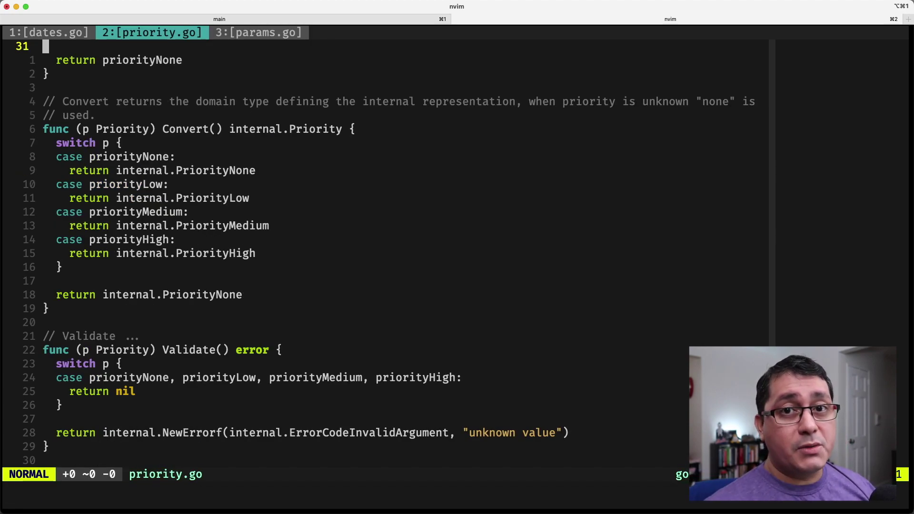
{"action": "left_click", "coordinate": [258, 33]}
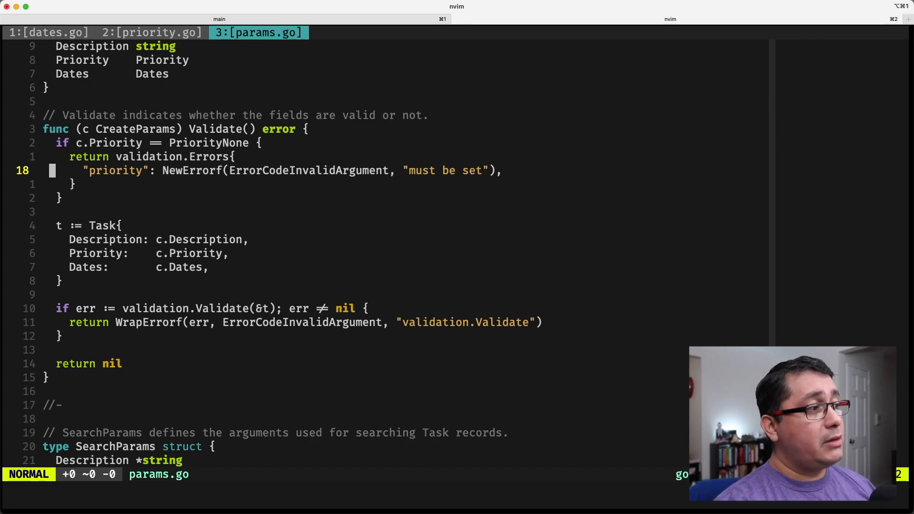
{"action": "key", "text": "V"}
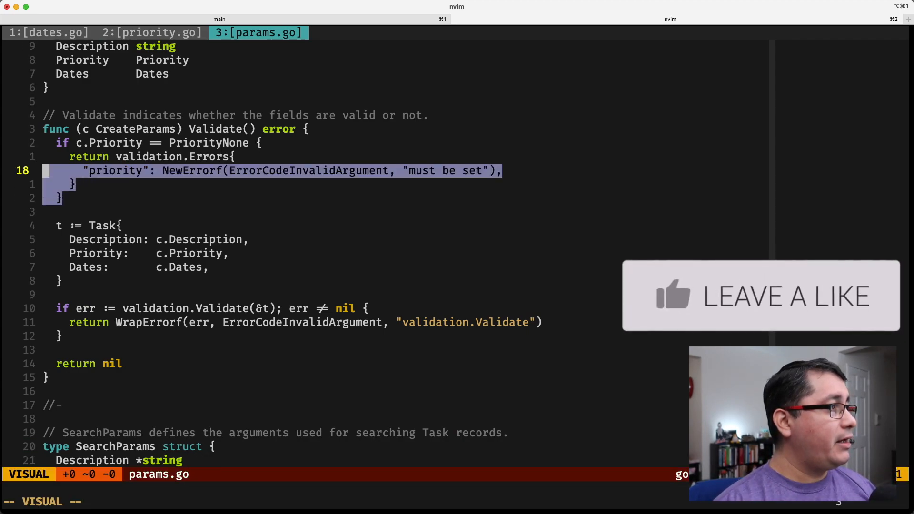
- Show the API error response, then jump to the validation.Validate definition in validation.go
{"action": "left_click", "coordinate": [351, 307]}
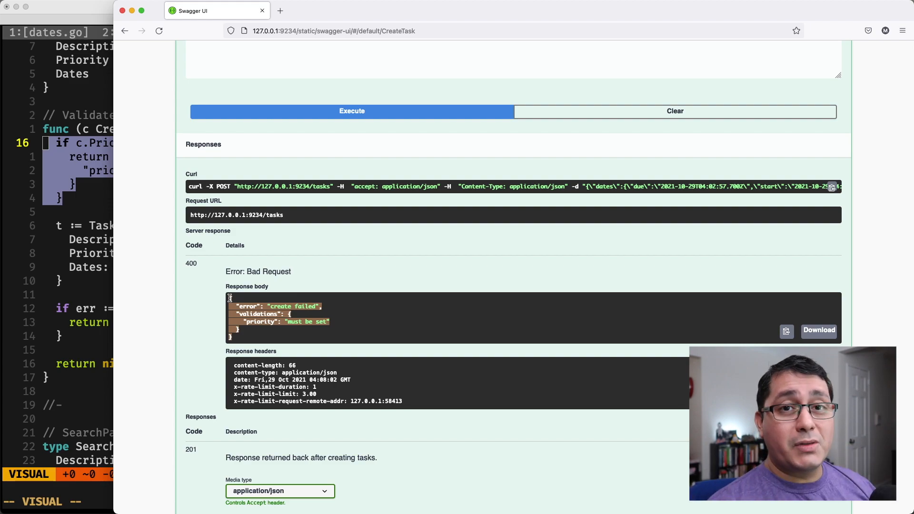
{"action": "scroll", "scroll_direction": "up", "scroll_amount": 3}
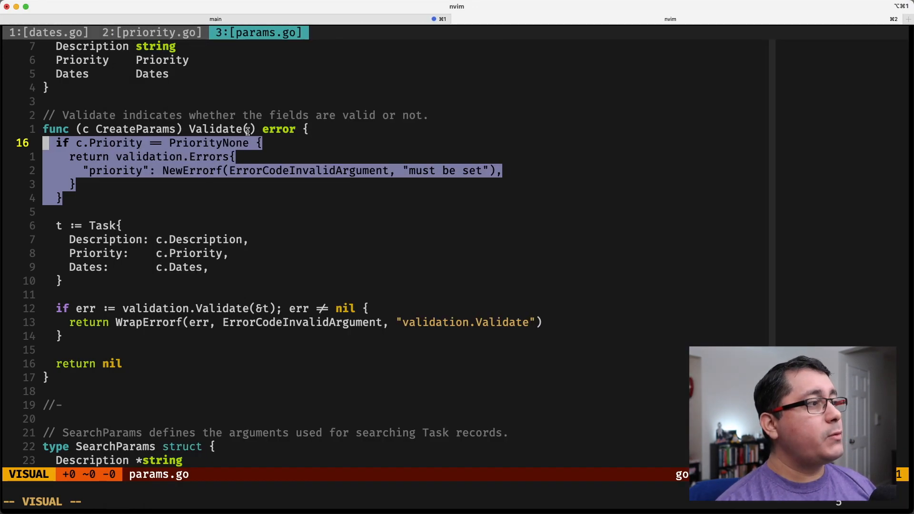
{"action": "key", "text": "gd"}
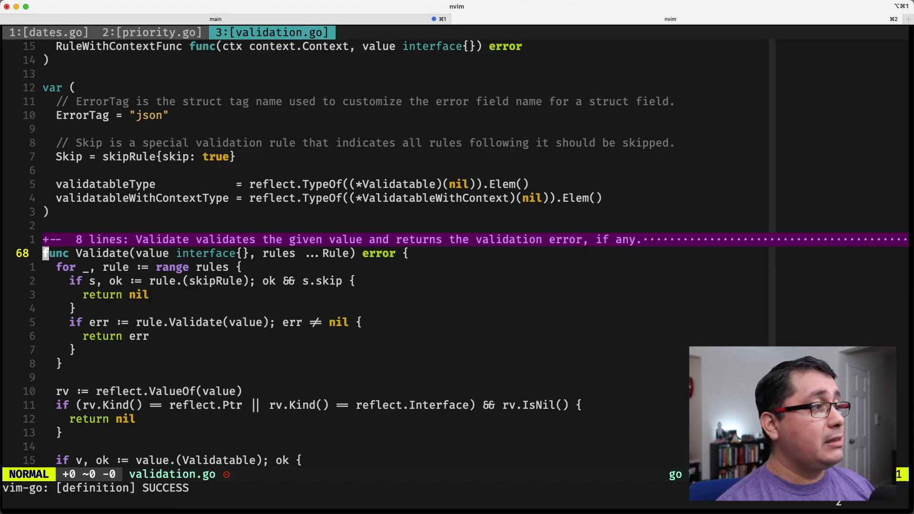
- Show todo.go's Task Validate method and highlight every use of the validation package
{"action": "key", "text": "zo"}
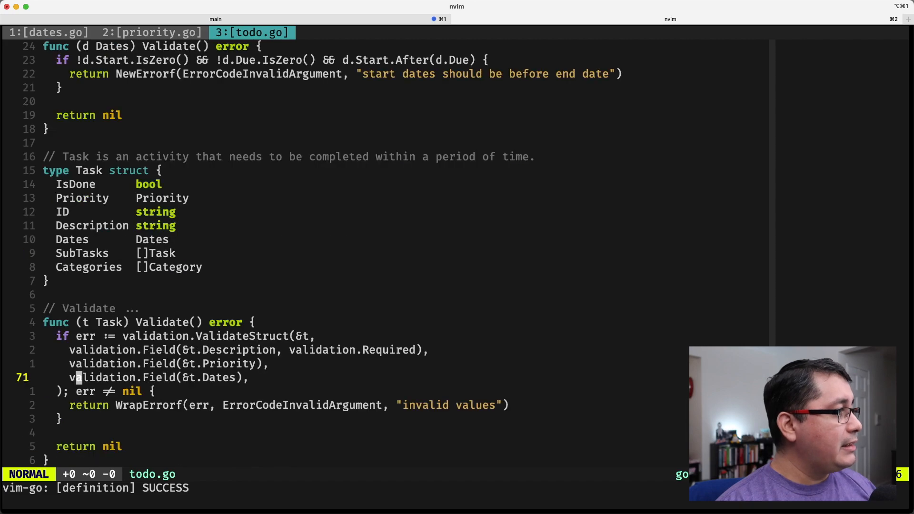
{"action": "key", "text": "V"}
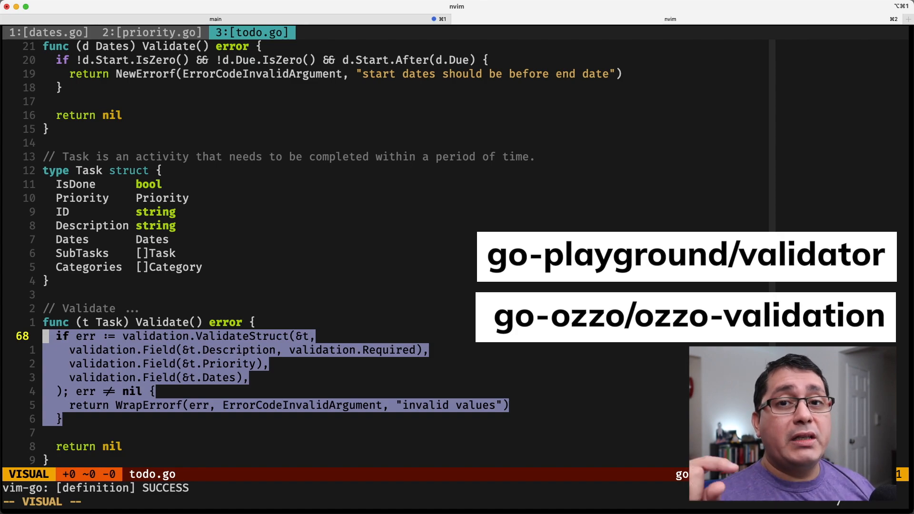
{"action": "key", "text": "Escape"}
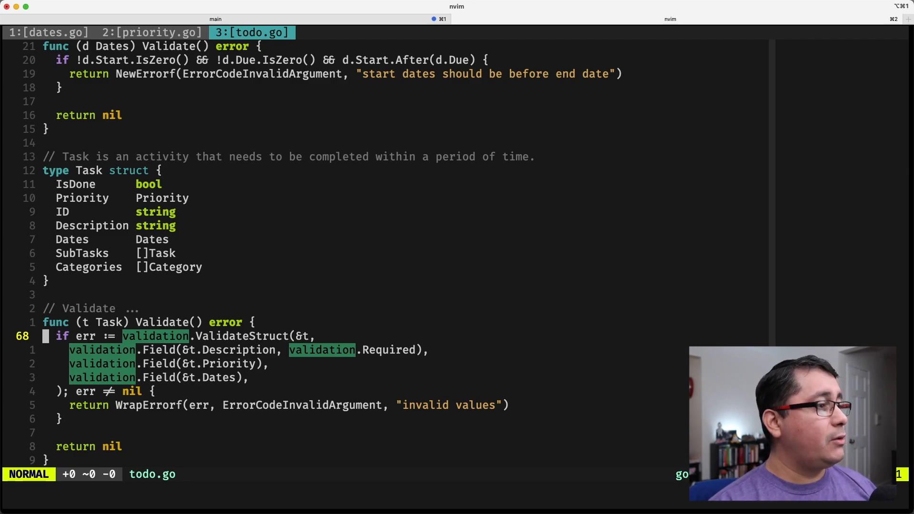
- Move to the Description rule line and mark its validation.Required rule
{"action": "key", "text": "j"}
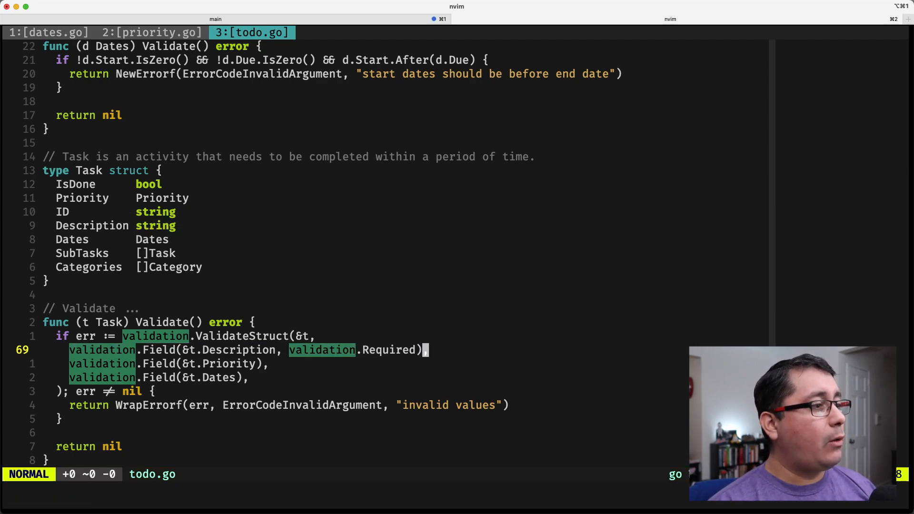
{"action": "key", "text": "v"}
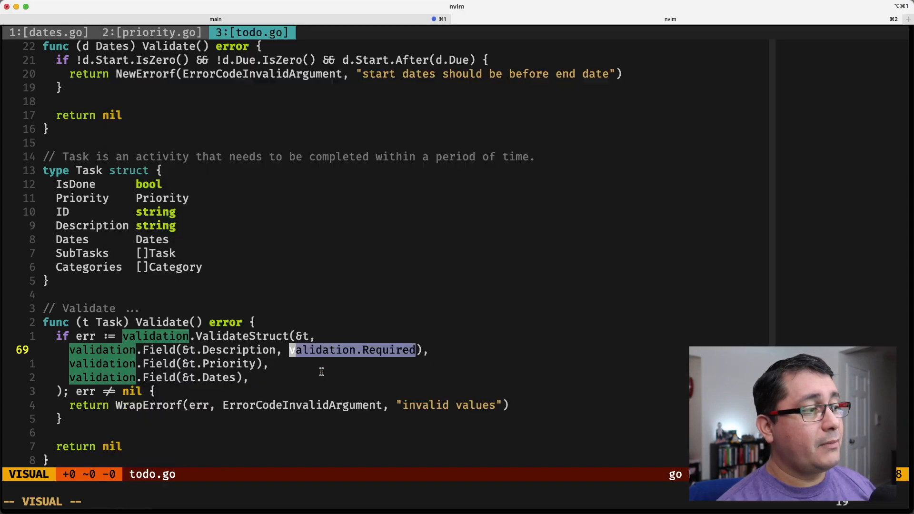
{"action": "key", "text": "Escape"}
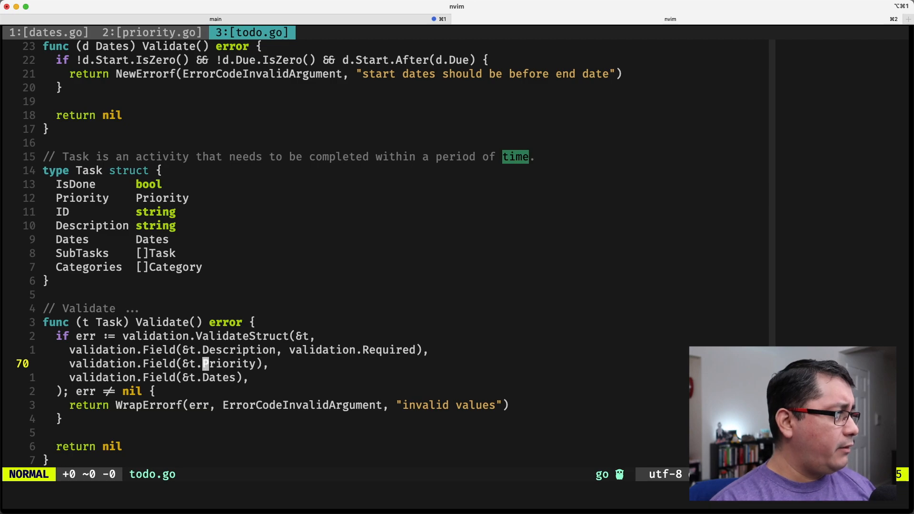
- Highlight the Task struct's Priority type, then switch to the service task.go buffer
{"action": "key", "text": "gd"}
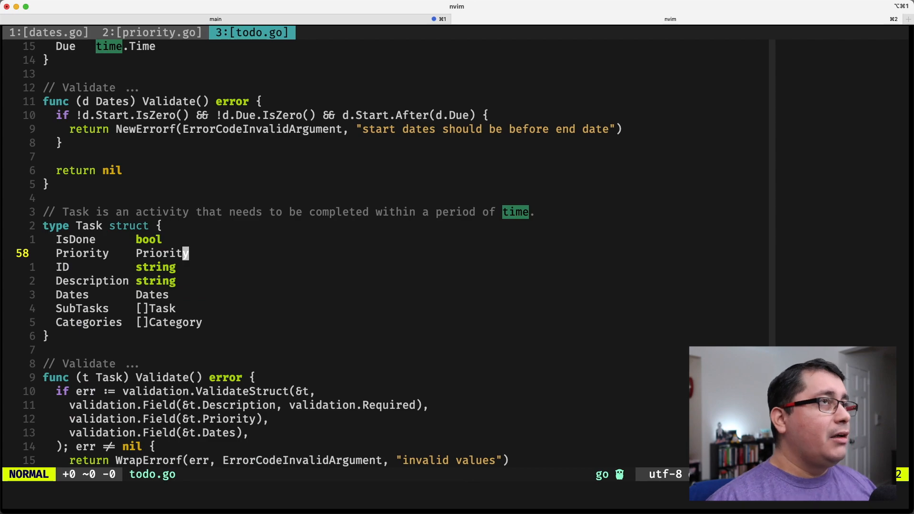
{"action": "double_click", "coordinate": [162, 253]}
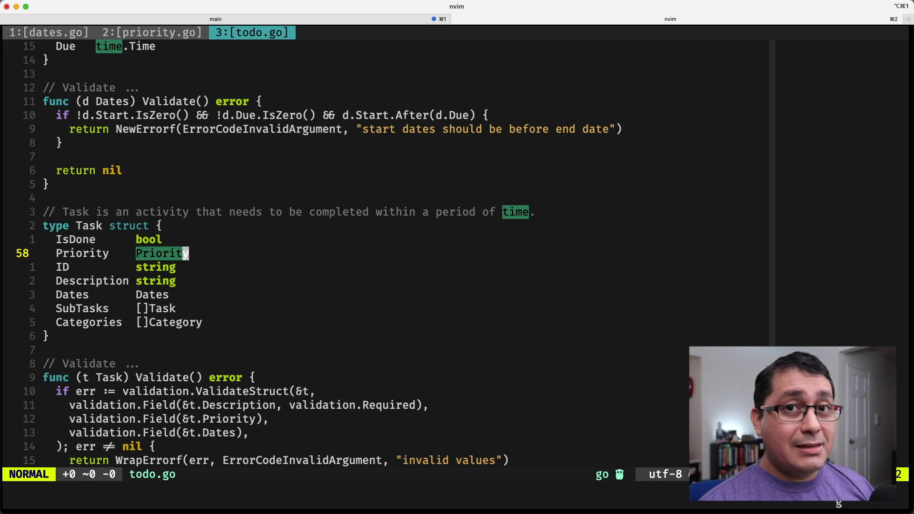
{"action": "left_click", "coordinate": [151, 32]}
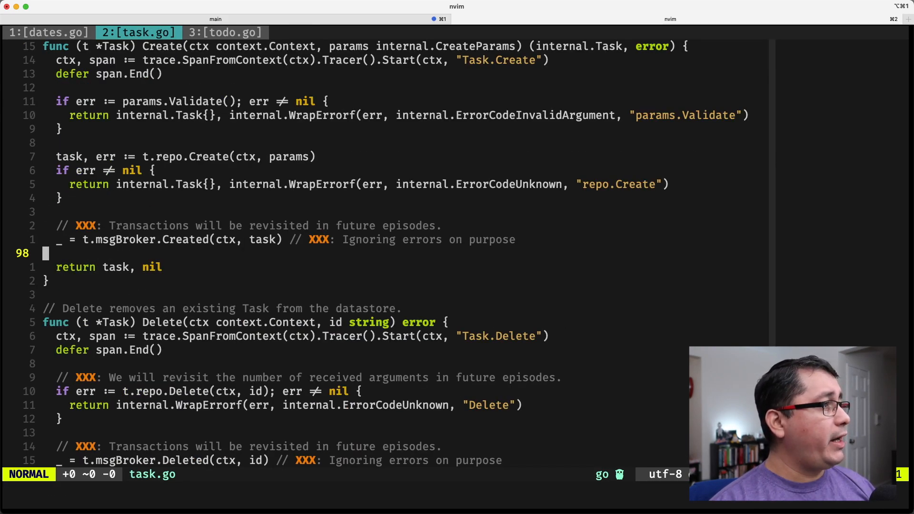
- Mark the params.Validate and repo.Create blocks, then load the create_tables.up.sql migration
{"action": "key", "text": "V"}
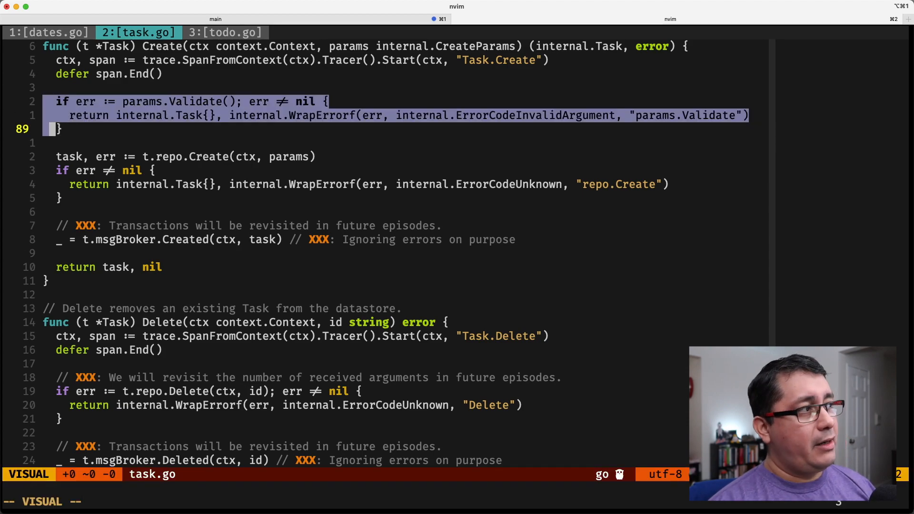
{"action": "key", "text": "Escape"}
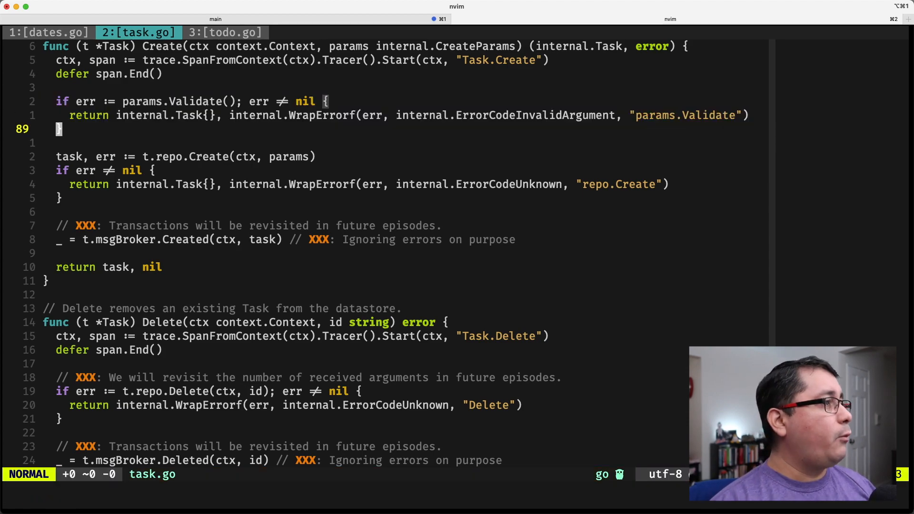
{"action": "key", "text": "V"}
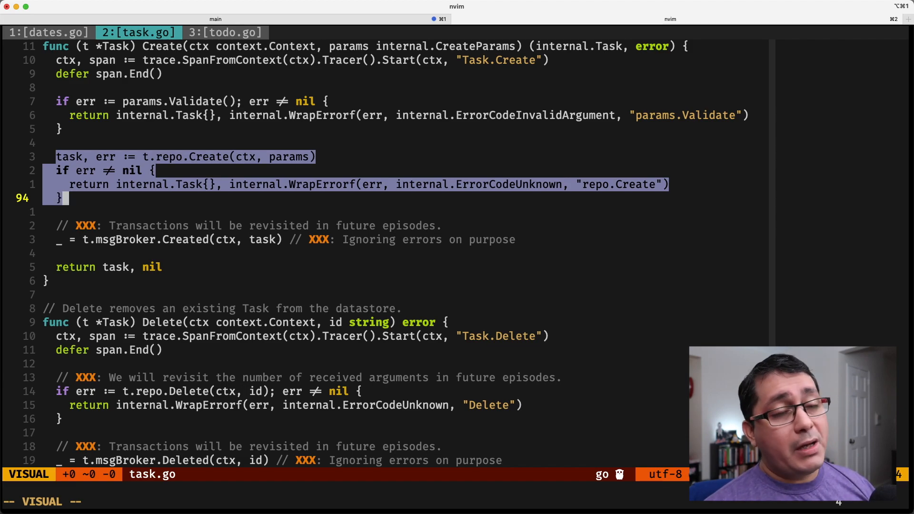
{"action": "key", "text": "Escape"}
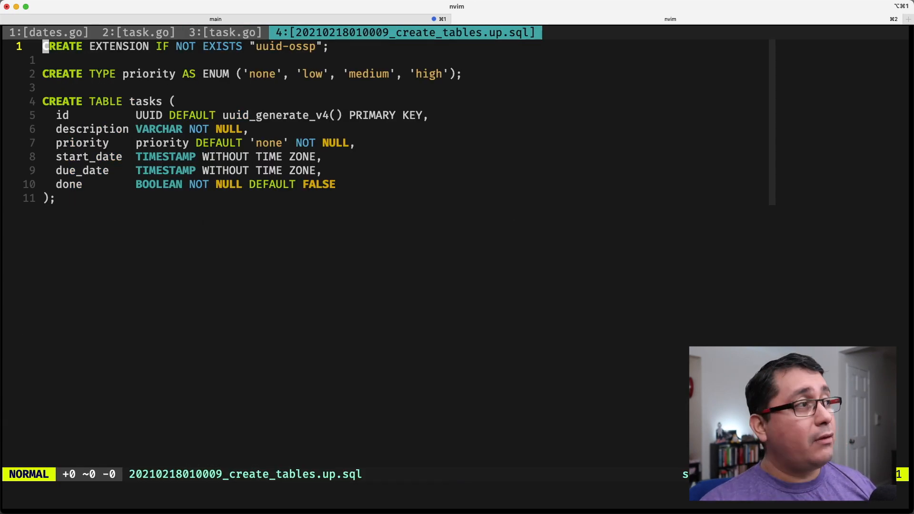
- Highlight the CREATE TYPE priority enum line, then open postgresql/task.go at its Create method
{"action": "key", "text": "V"}
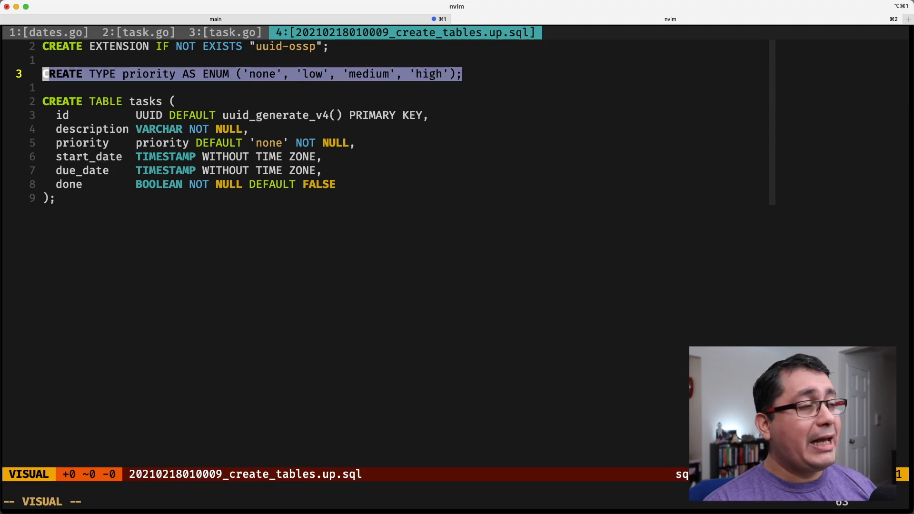
{"action": "key", "text": "Escape"}
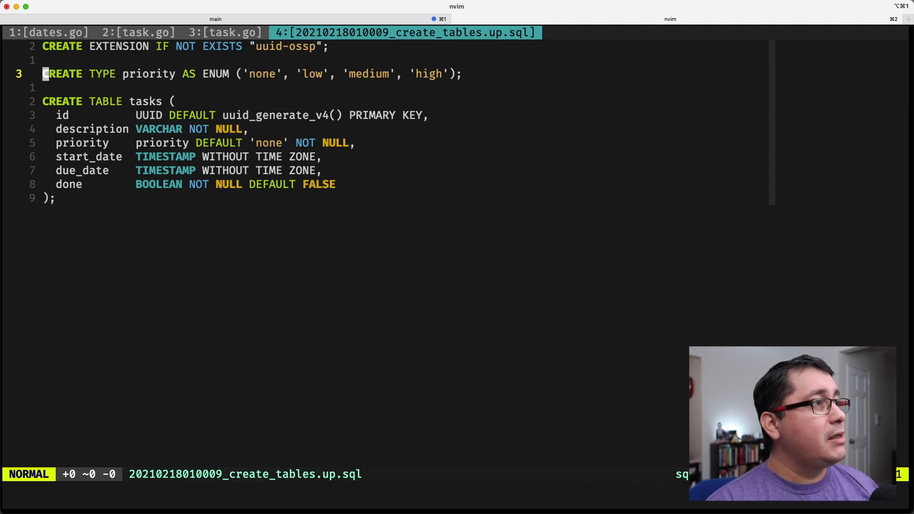
{"action": "left_click", "coordinate": [224, 33]}
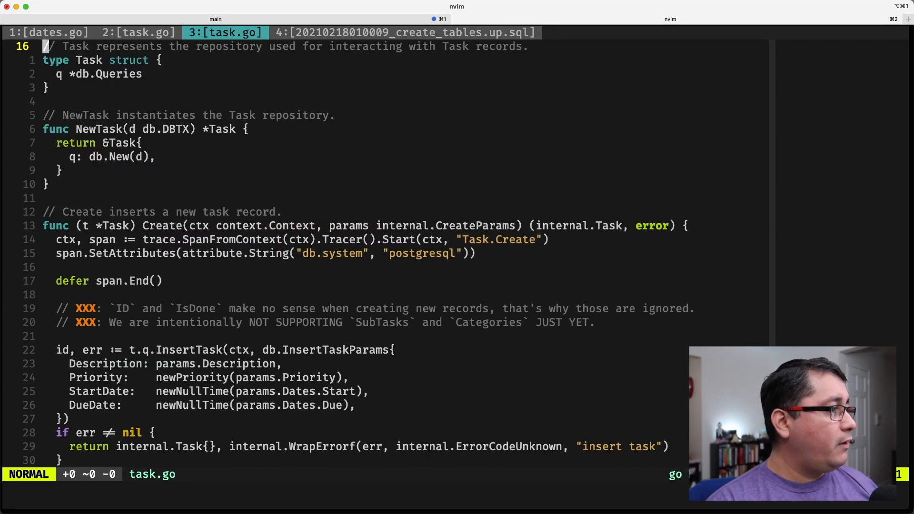
{"action": "key", "text": "V"}
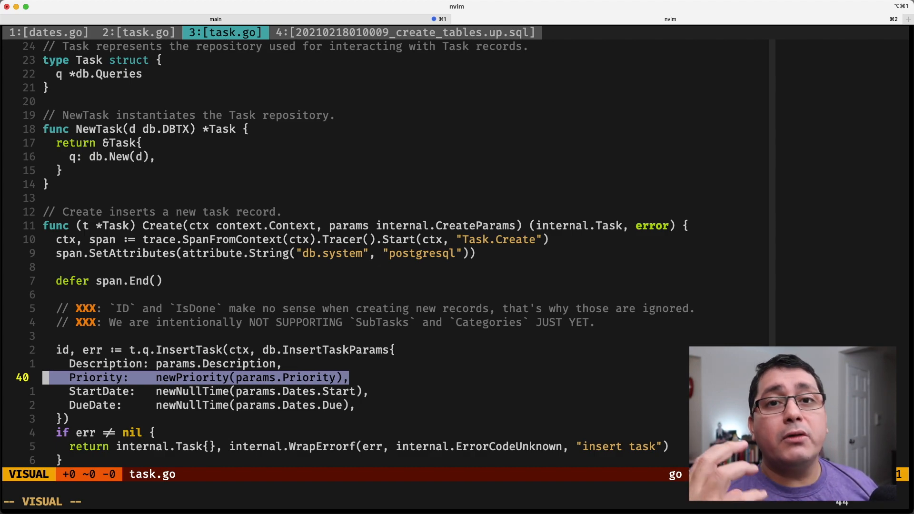
{"action": "key", "text": "Escape"}
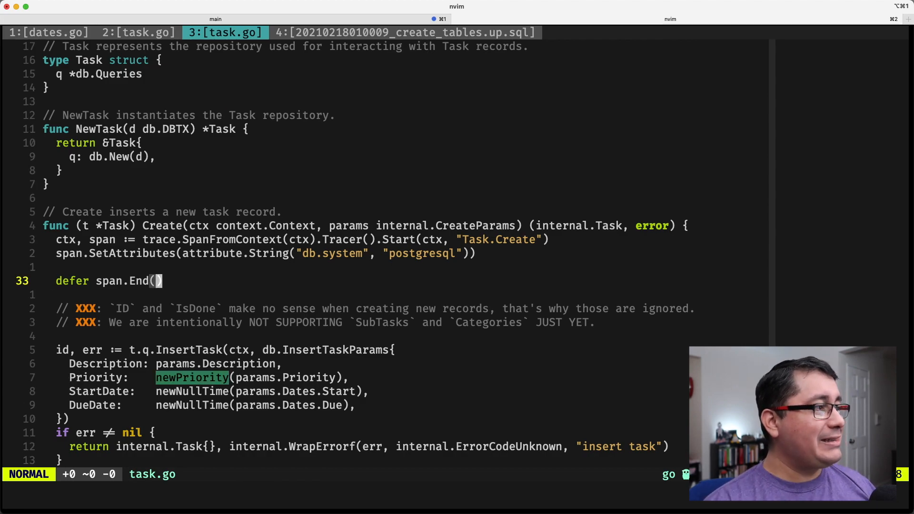
{"action": "key", "text": "V"}
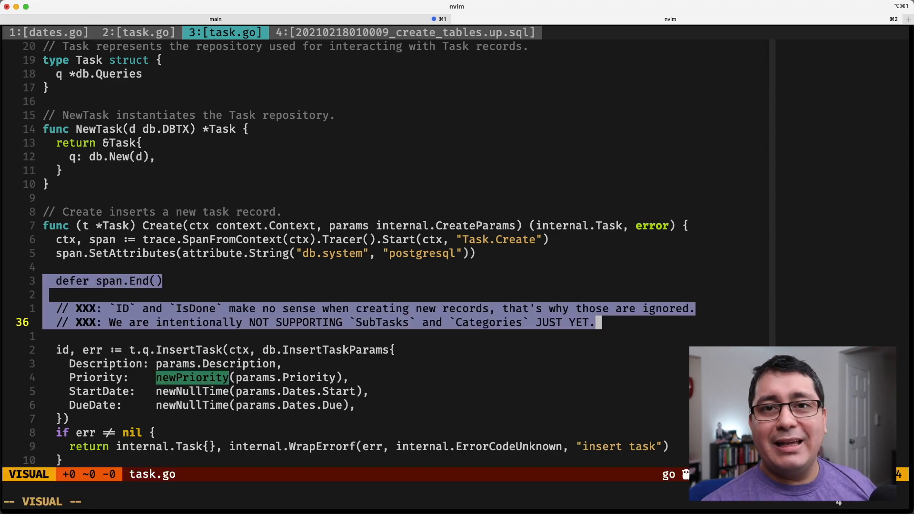
{"action": "key", "text": "Escape"}
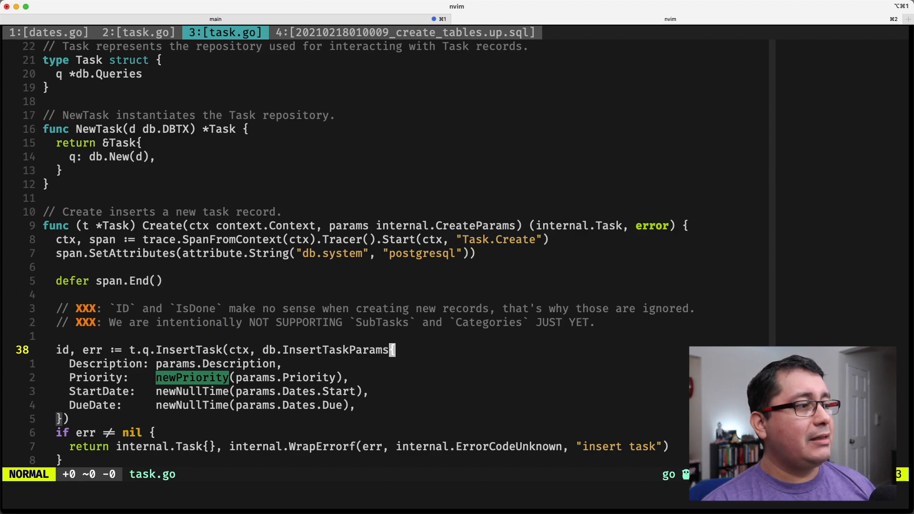
{"action": "key", "text": "gd"}
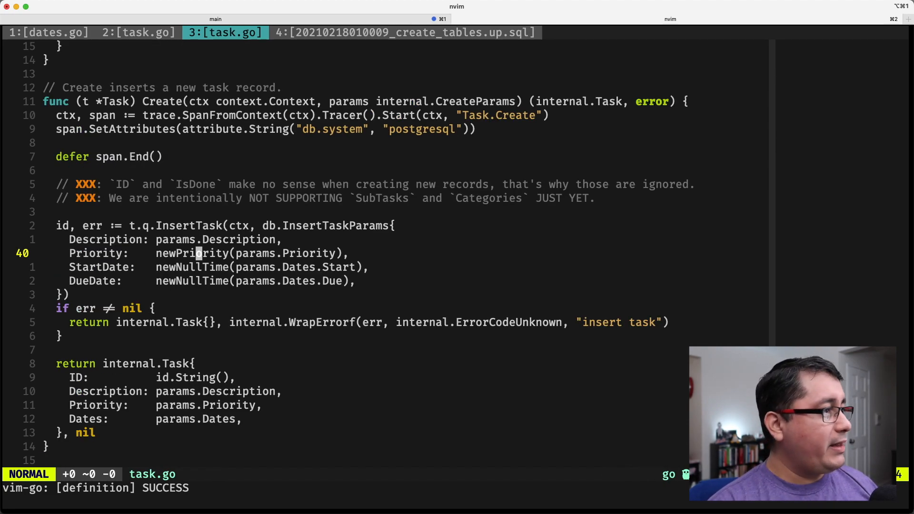
{"action": "key", "text": "v"}
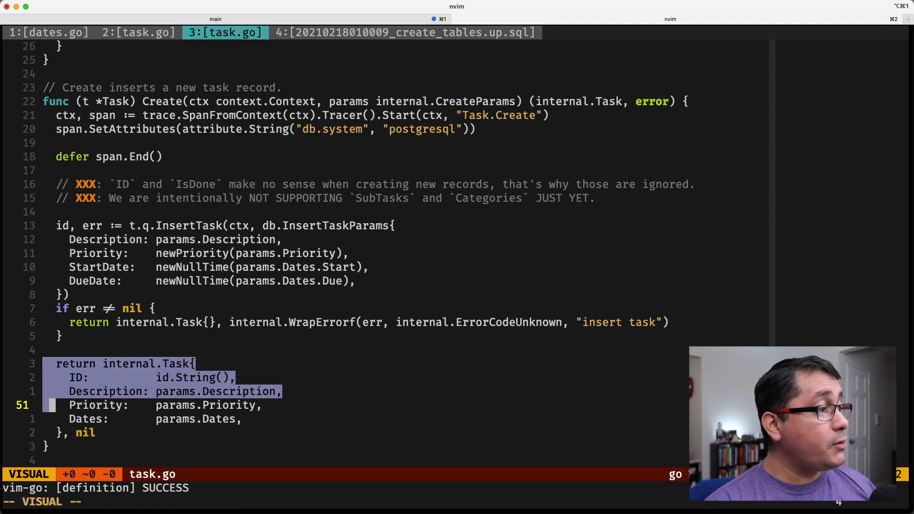